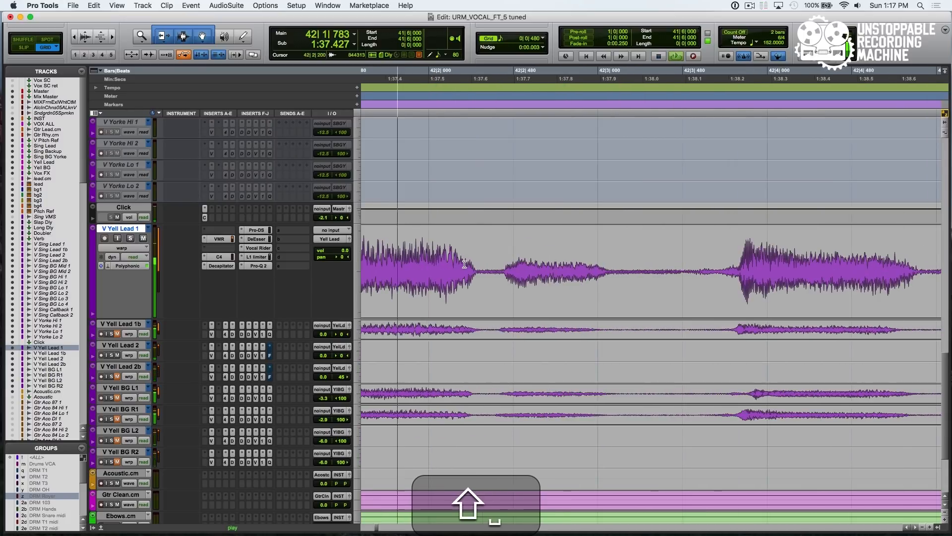
Zoom into Yell Lead 1's first note onset and add a warp marker there
click(507, 280)
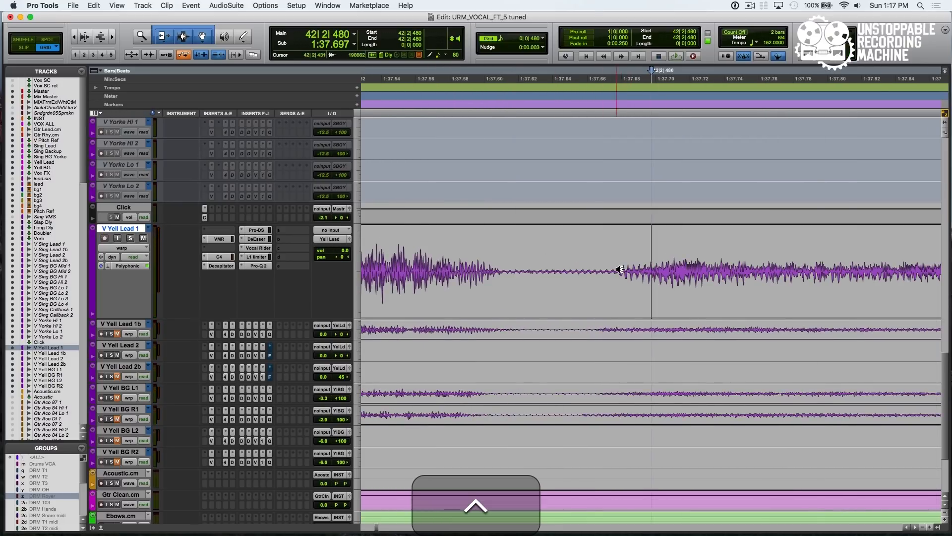
click(621, 270)
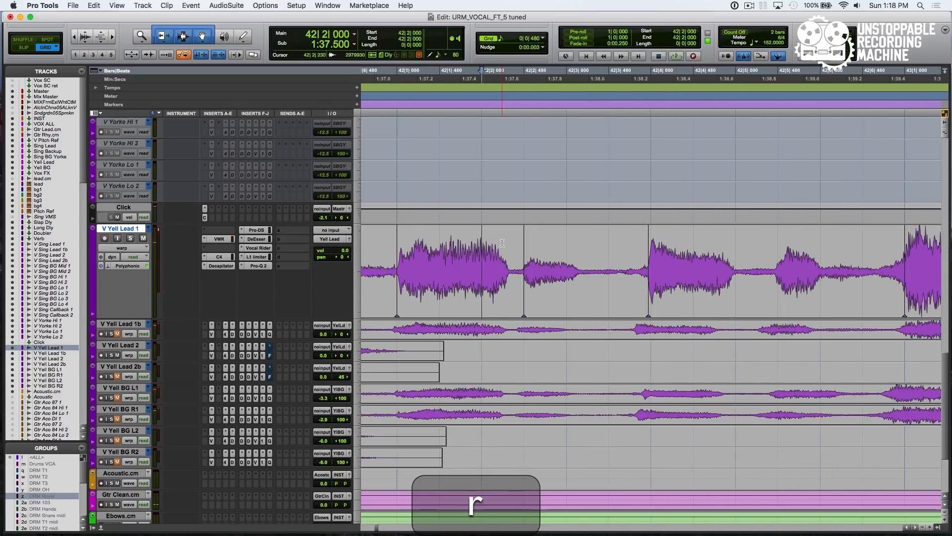
key(space)
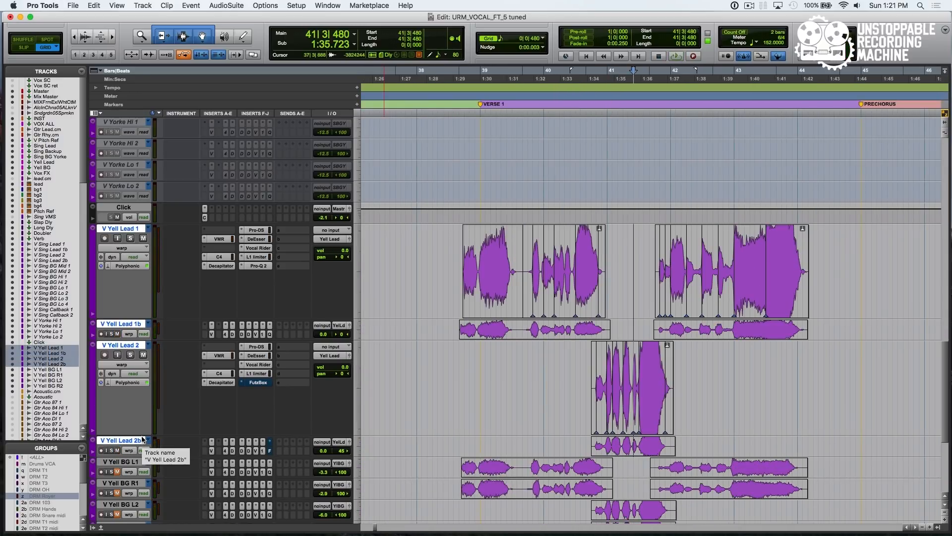
mouse_move(328, 313)
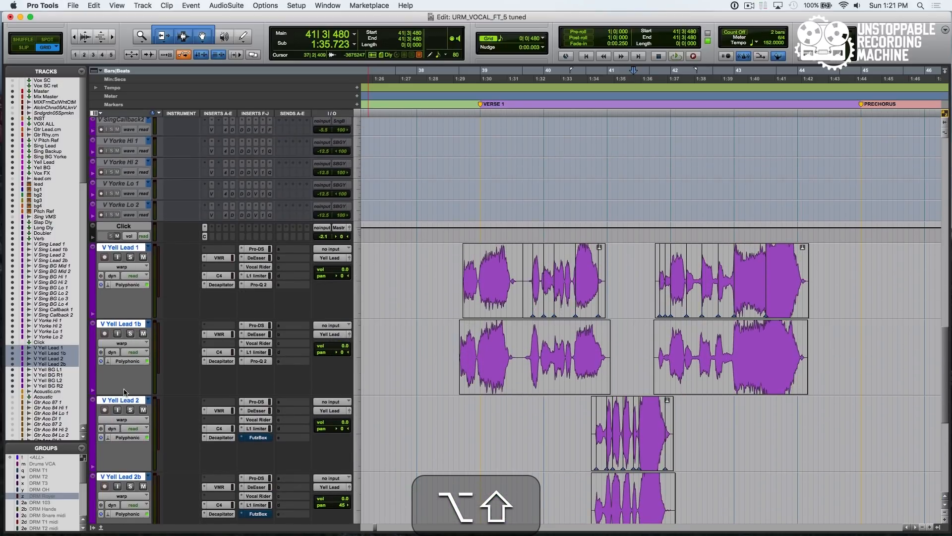
Scroll down to bring the Yell Lead 1, 1b, 2 and 2b tracks into view
scroll(down, 3)
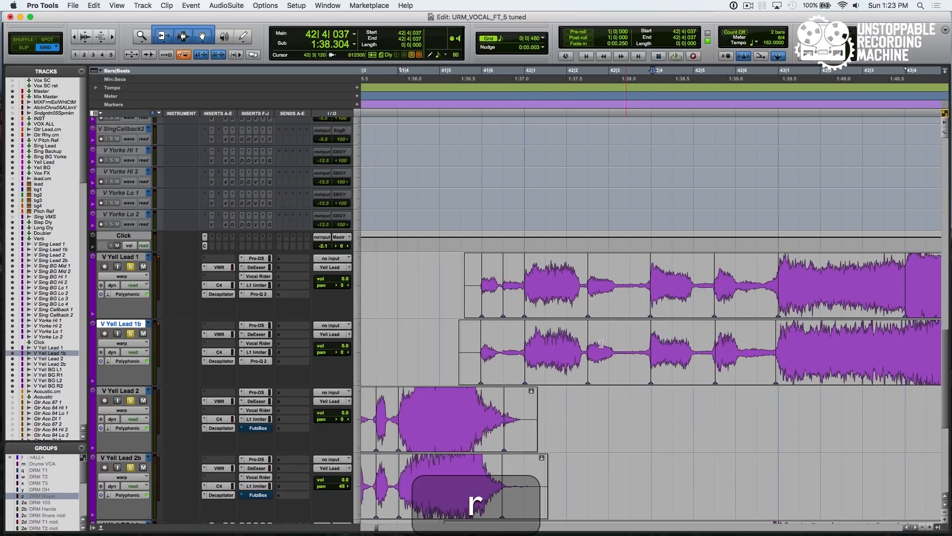
Play back the soloed yell vocals with Yell Lead 1b aligned to Yell Lead 1
key(space)
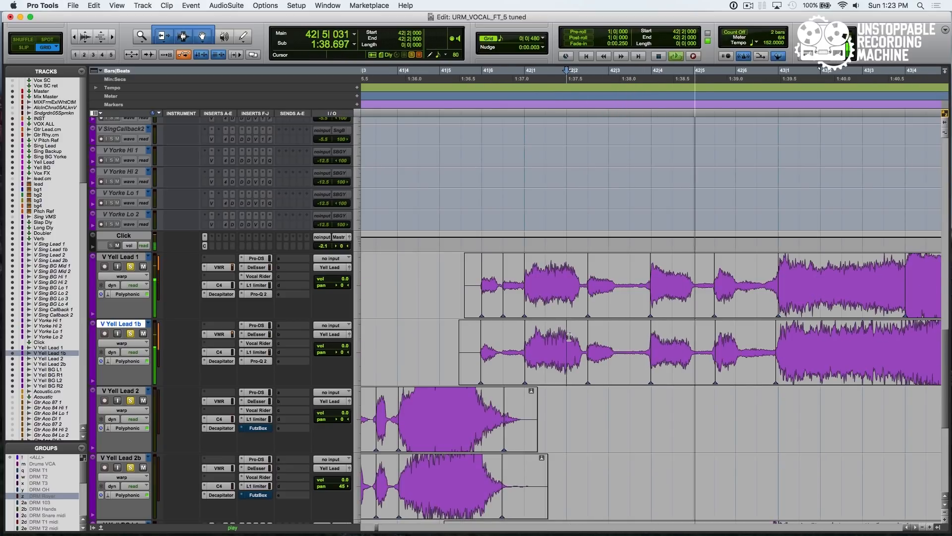